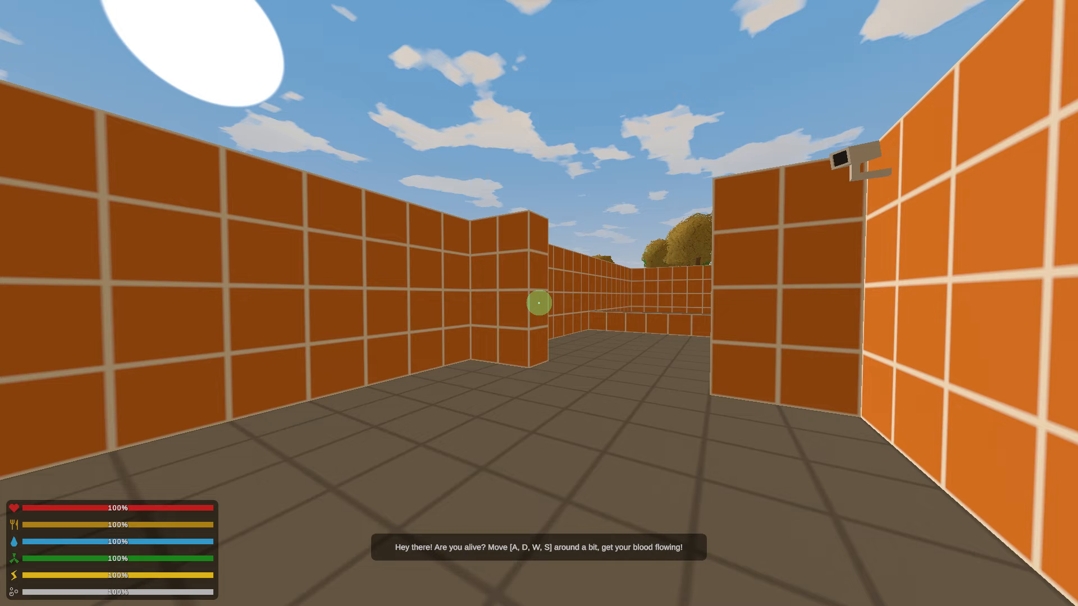
Step: Toggle the Steam overlay over Unturned's tutorial maze and choose Exit Game to quit
{"action": "key", "text": "shift+tab"}
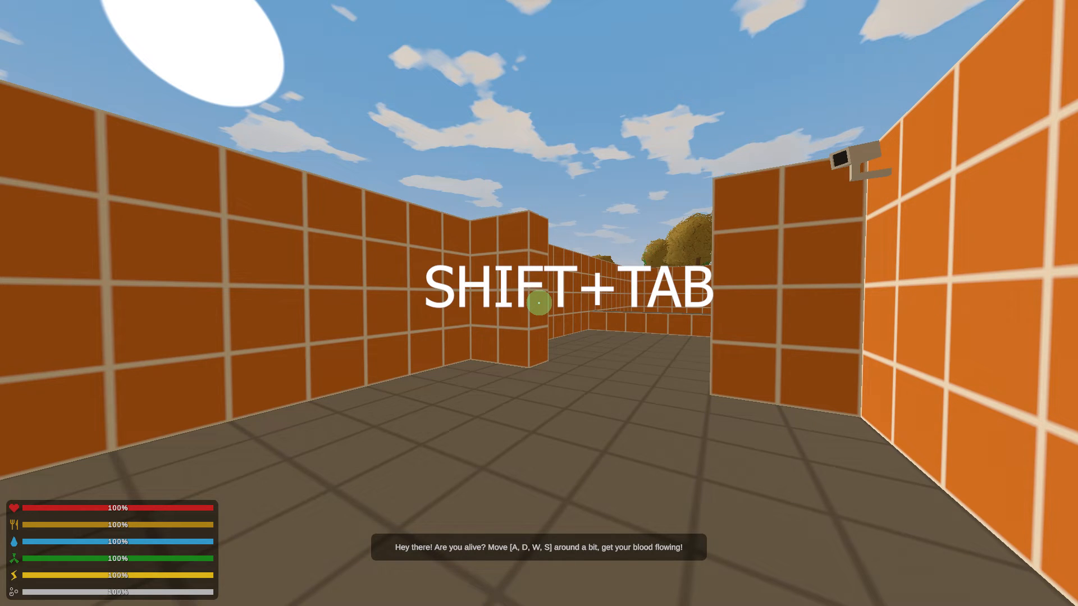
{"action": "key", "text": "shift+tab"}
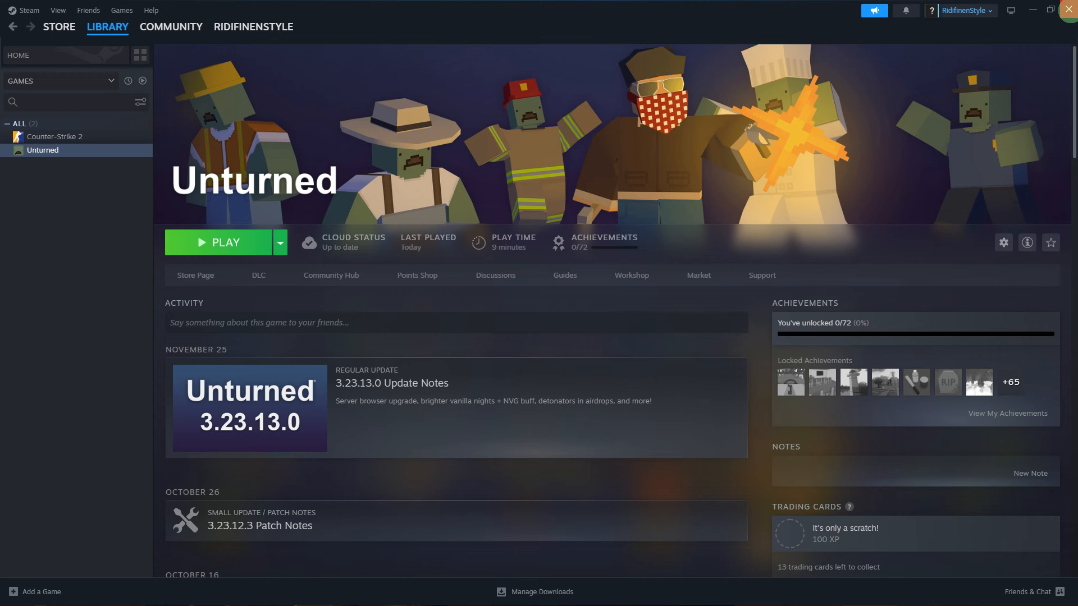
{"action": "left_click", "coordinate": [225, 242]}
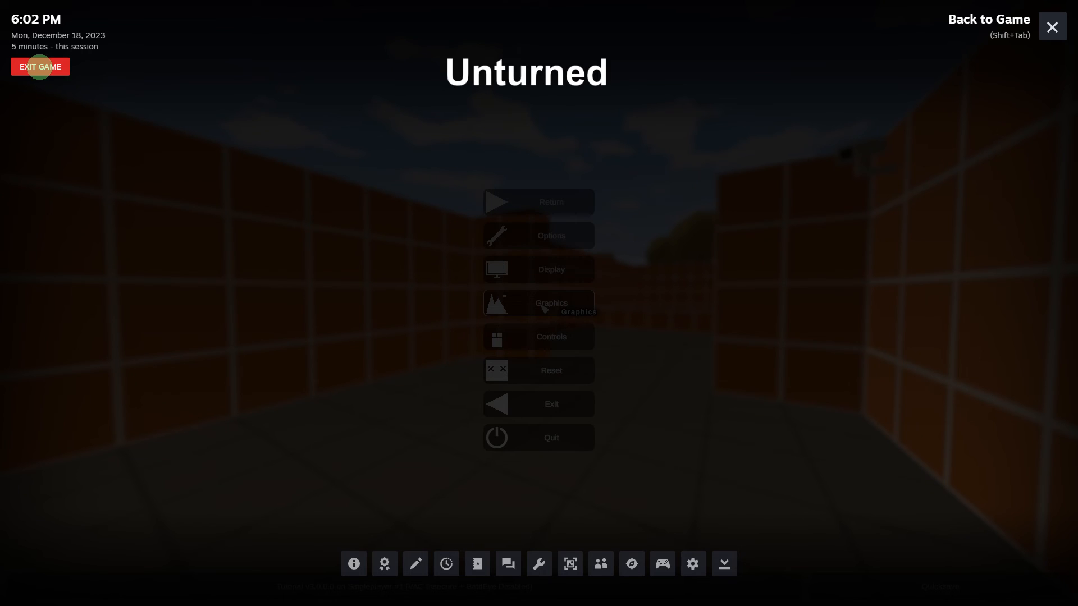